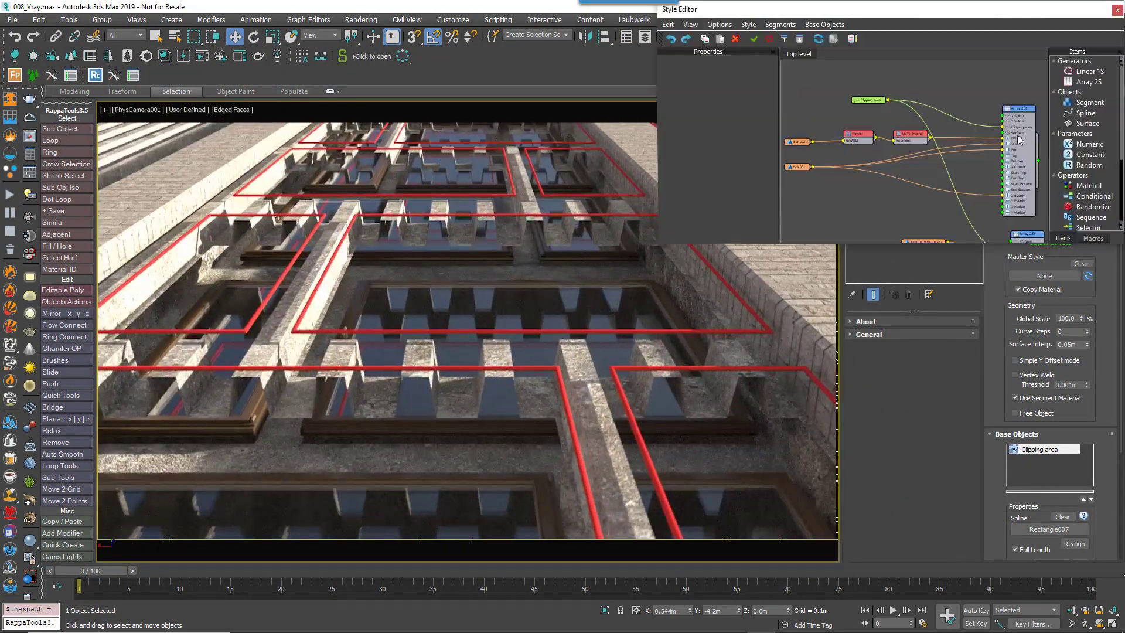
Step: Enable Cap Holes on the Array 2S generator so the sliced facade openings close
{"action": "left_click", "coordinate": [1018, 109]}
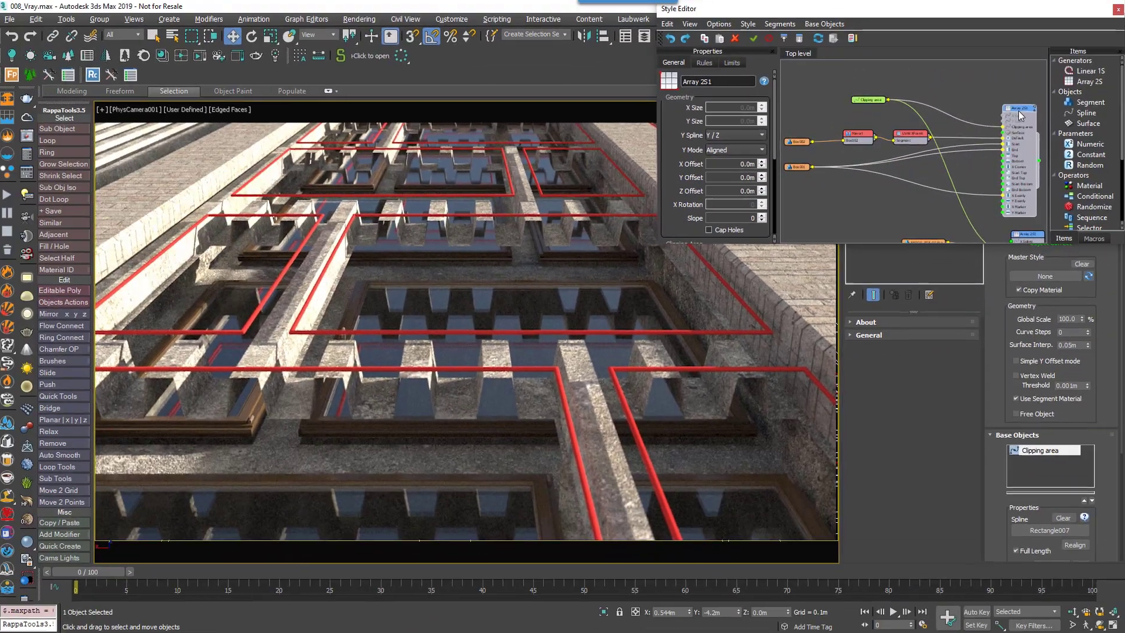
{"action": "left_click", "coordinate": [710, 230]}
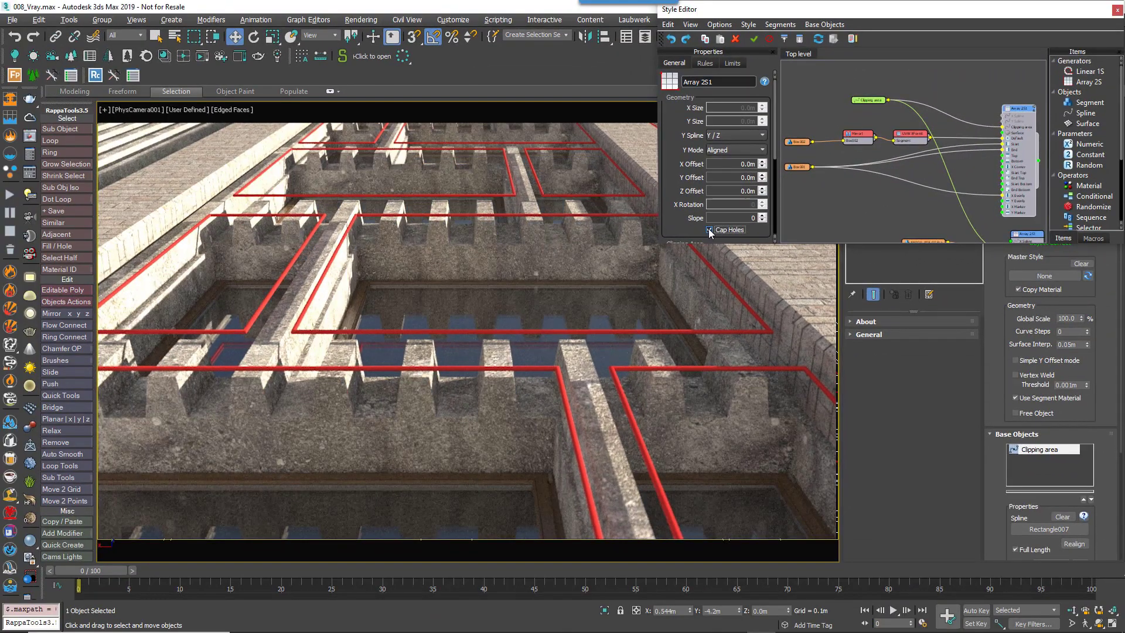